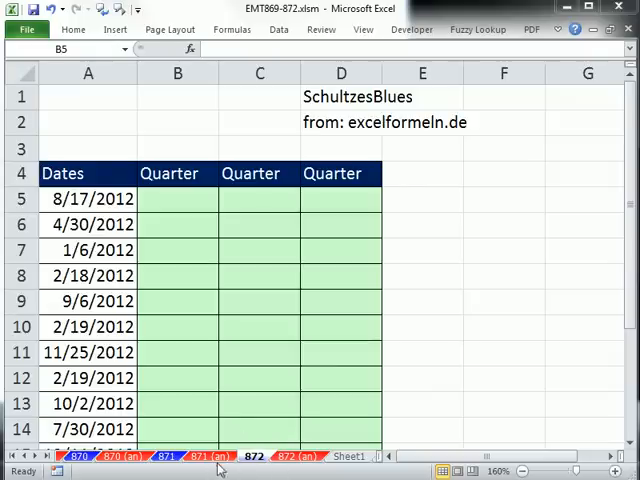
mouse_move(284, 24)
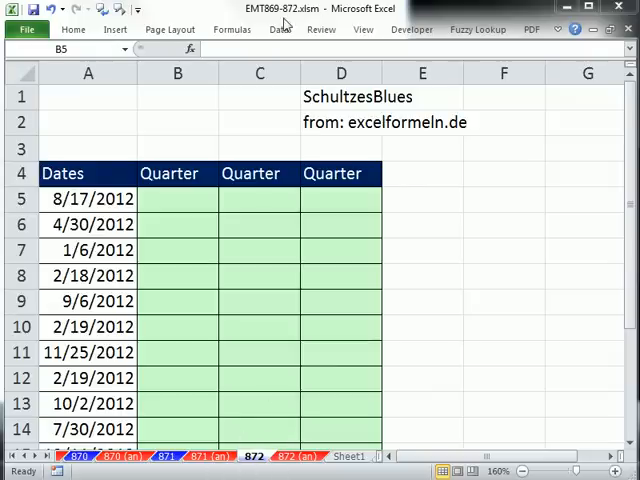
- Inspect the first dates (8/17/2012, 1/6/2012) beside the first Quarter cell B5
click(176, 198)
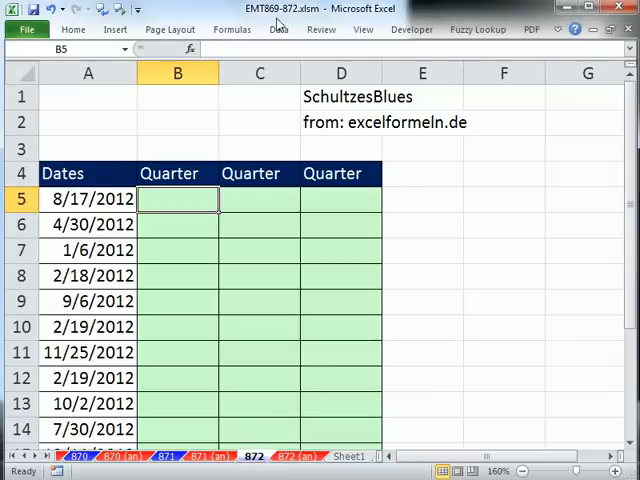
mouse_move(318, 316)
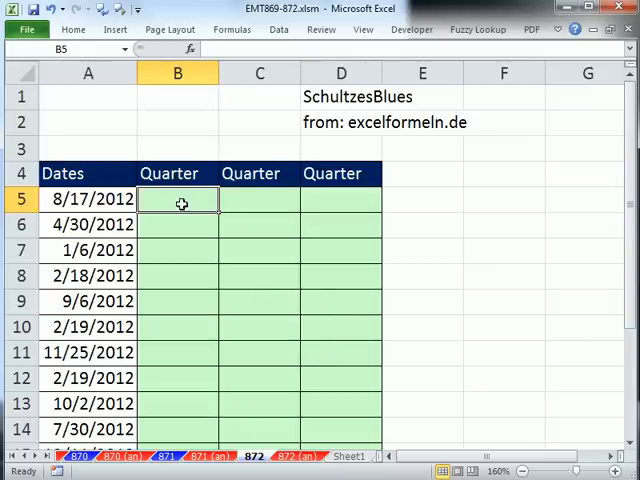
click(88, 200)
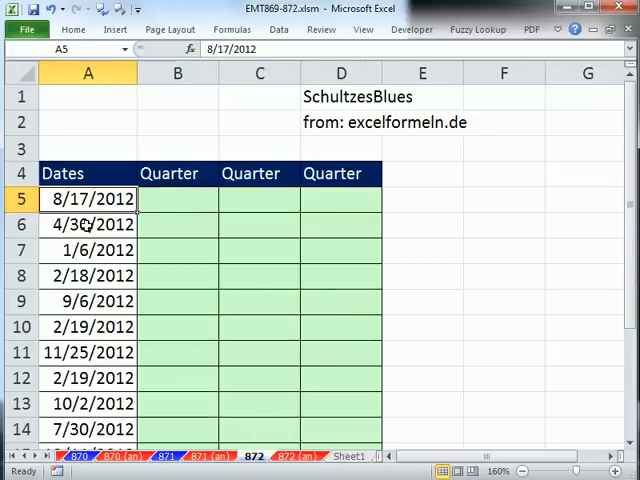
click(88, 250)
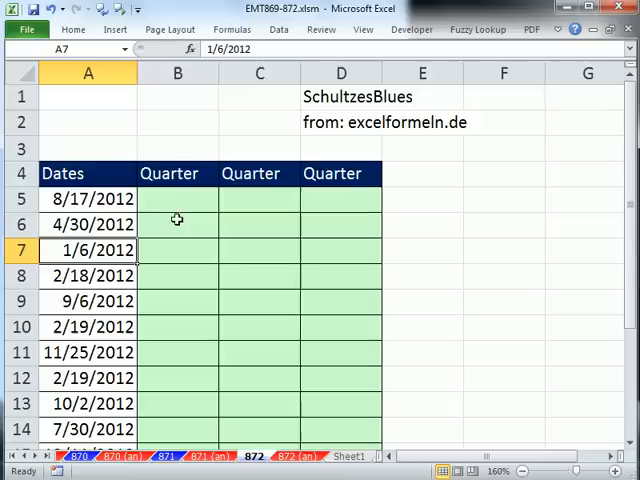
click(176, 198)
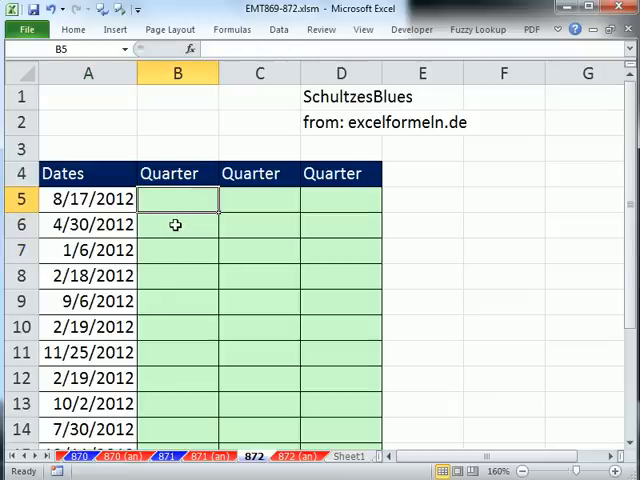
mouse_move(304, 122)
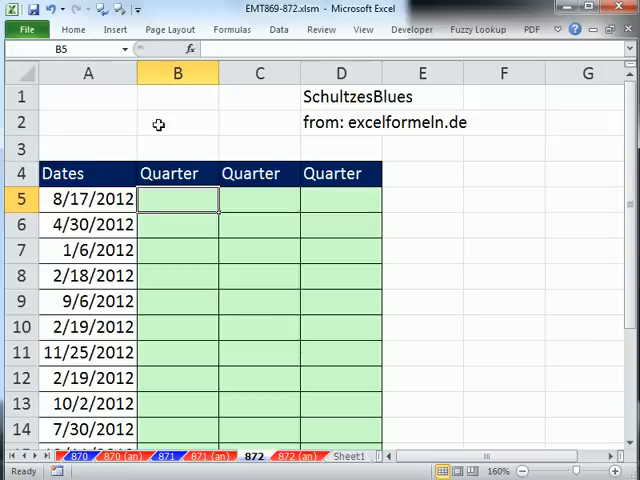
mouse_move(336, 288)
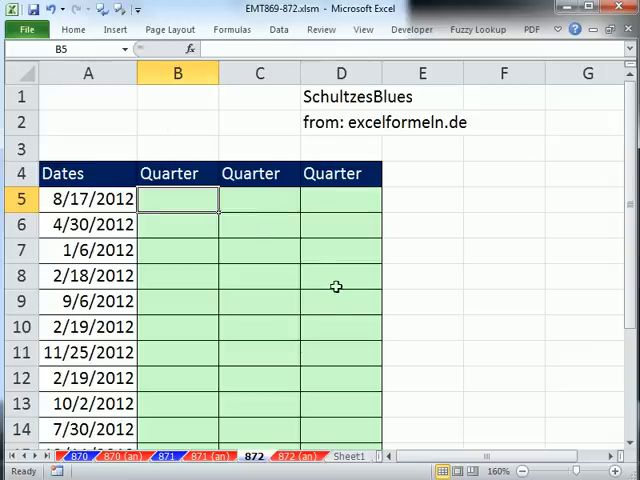
mouse_move(314, 112)
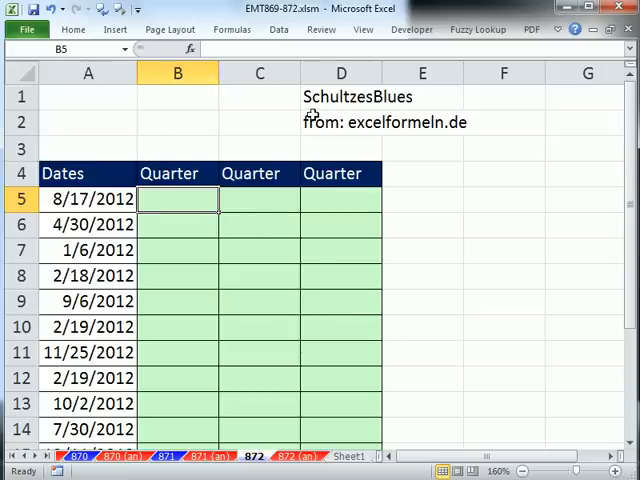
mouse_move(378, 172)
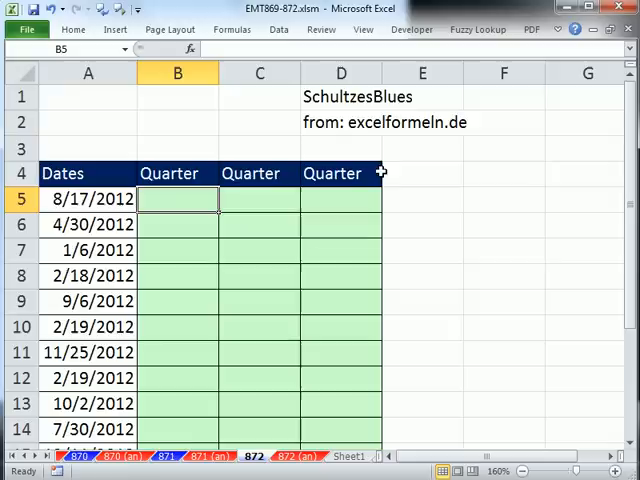
mouse_move(358, 144)
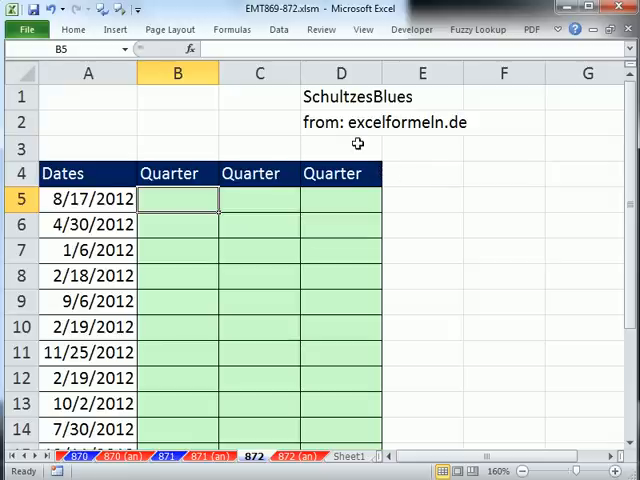
mouse_move(516, 310)
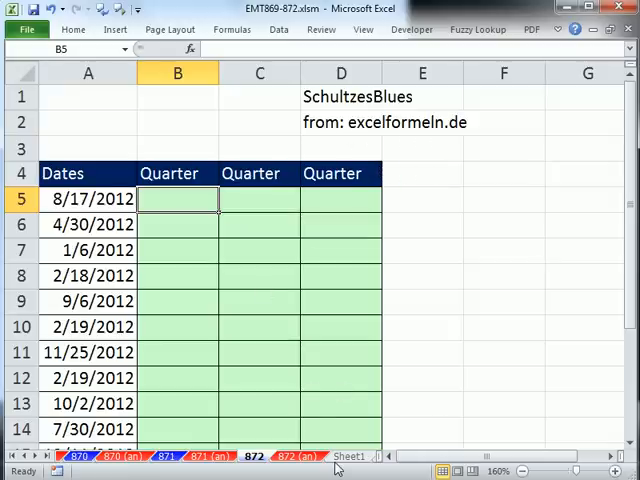
- Enter =CHOOSE(MONTH(A5),1,1,1,2,2,2,3,3,3,4,4,4) in B5 and fill it down column B
text(=ch)
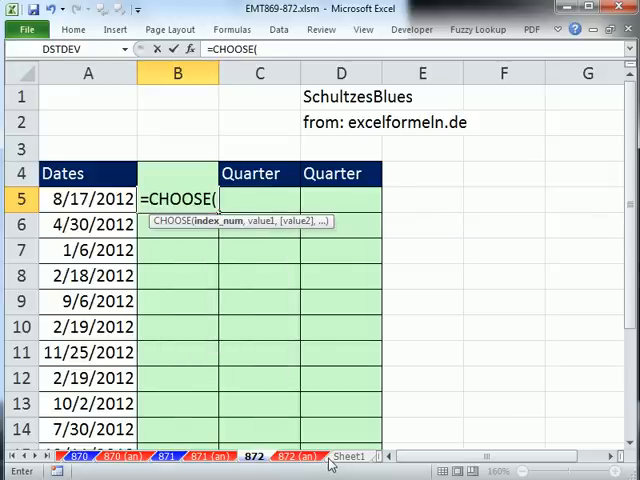
mouse_move(236, 238)
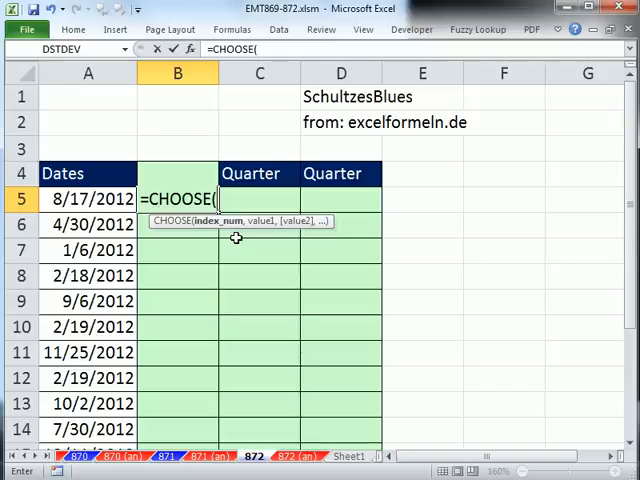
text(MONTH()
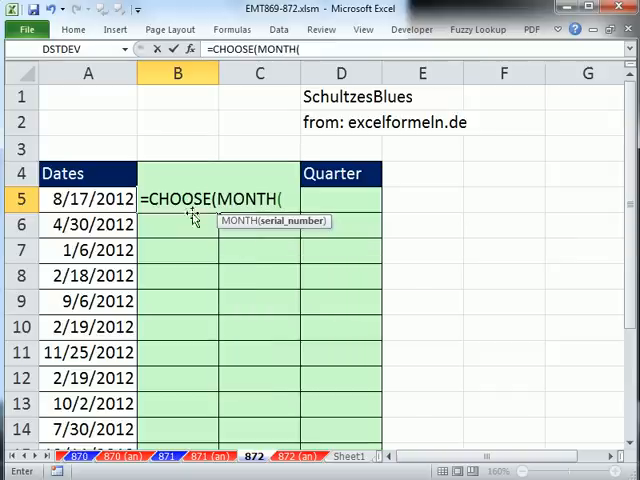
click(88, 200)
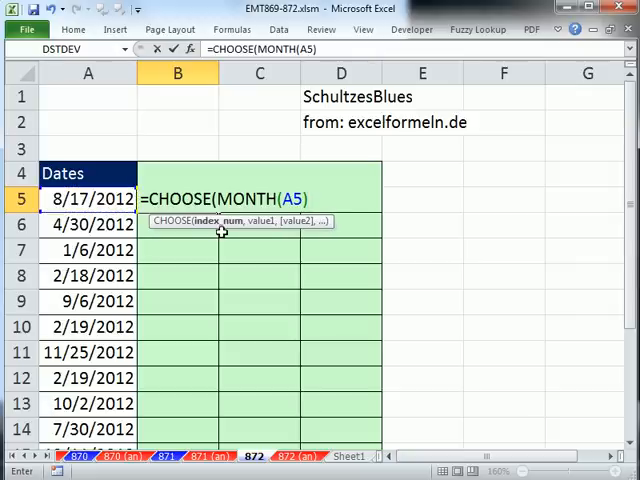
text(,)
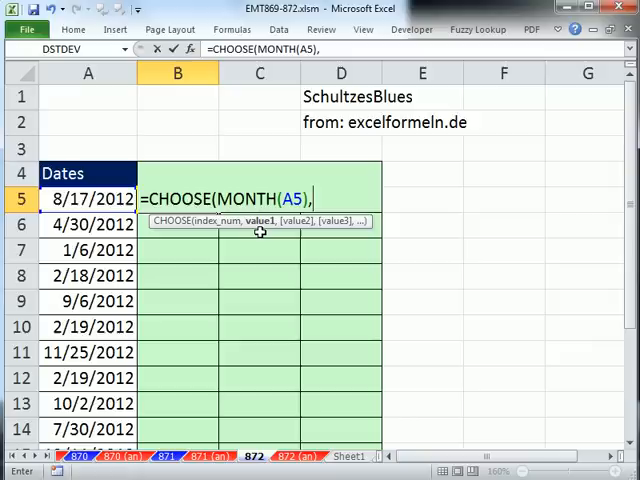
text(1,1,1,)
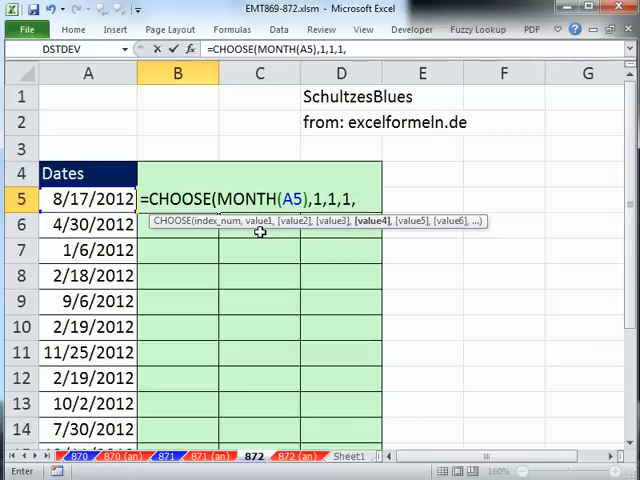
text(2,2,2,3,3,3,4,4,4))
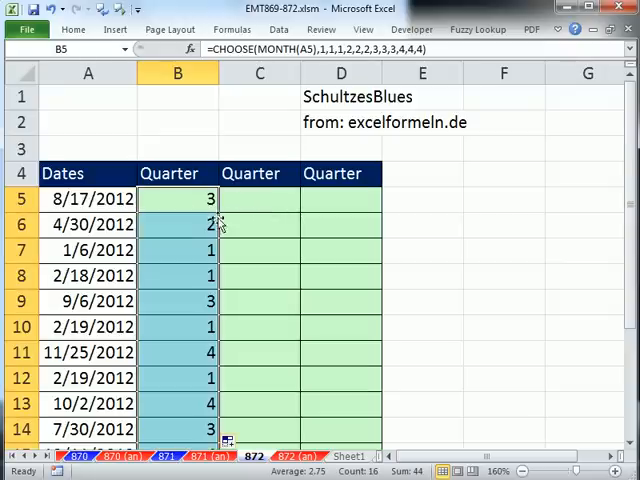
click(260, 198)
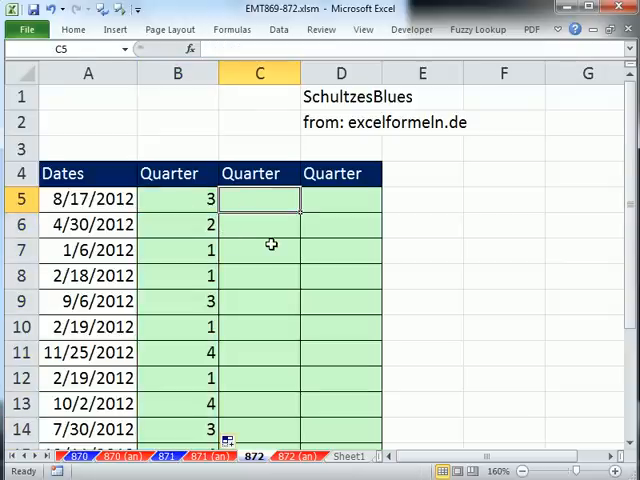
- Enter =CEILING(MONTH(A5),3)/3 into C5:C14 under a Quarter header
text(=CEILING()
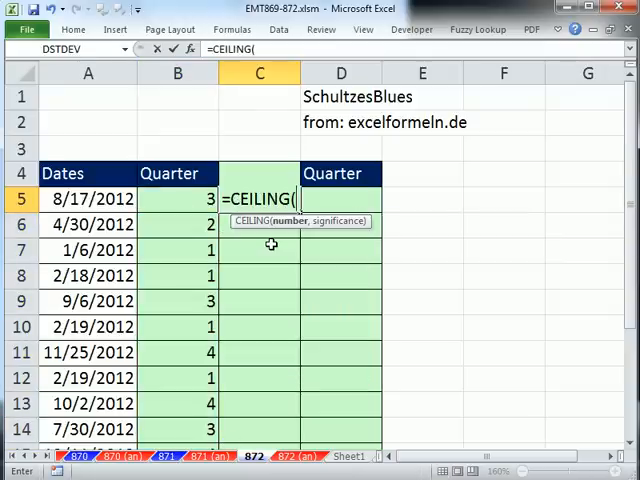
text(mo)
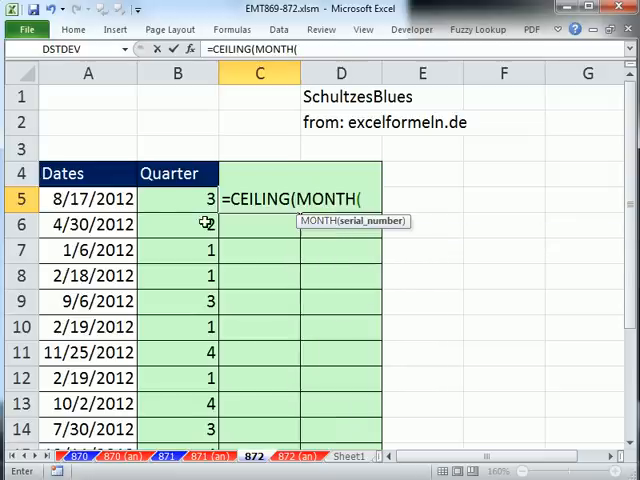
click(88, 198)
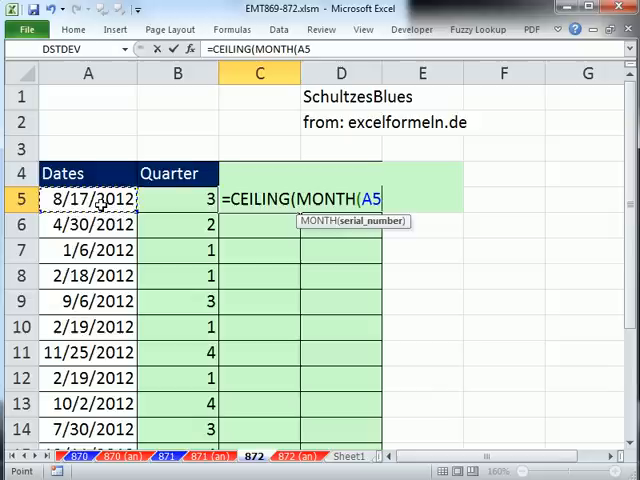
text())
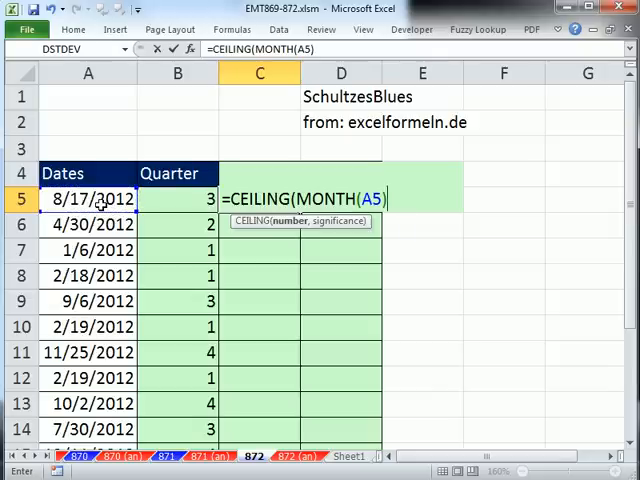
text(,)
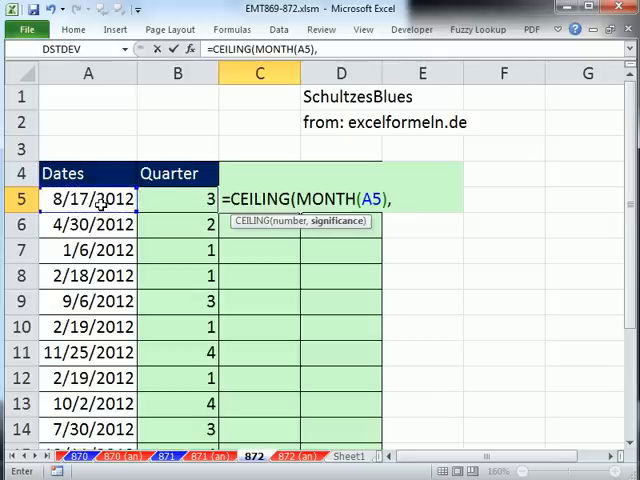
mouse_move(304, 296)
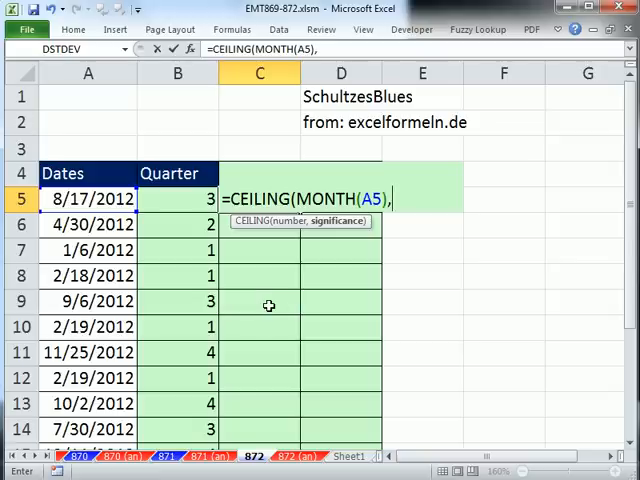
text(3))
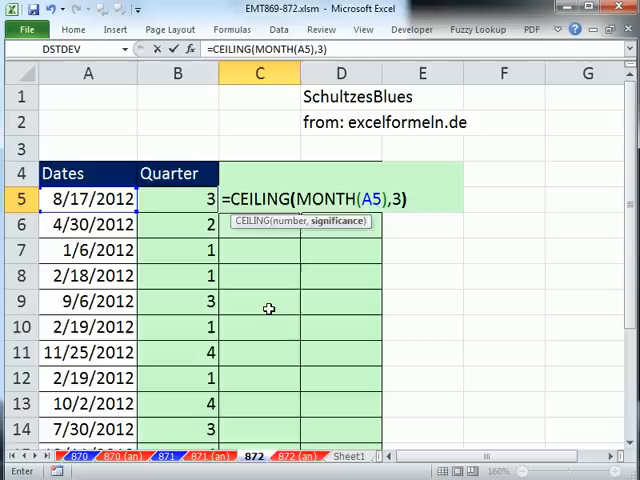
text(/)
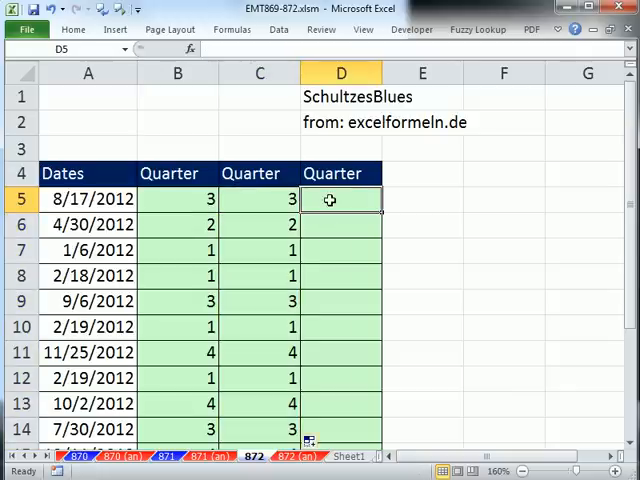
- Enter =MONTH(MONTH(A5)&0) in D5 and fill it down through D14
text(=m)
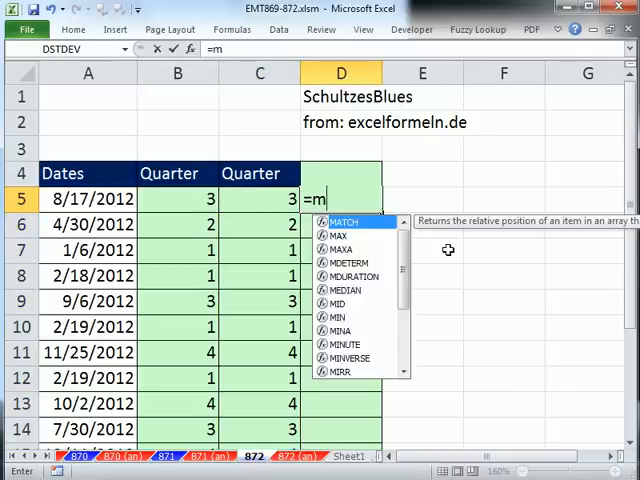
text(on)
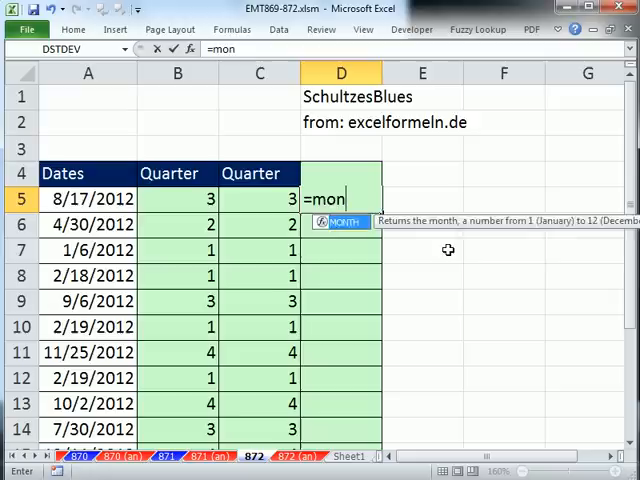
text(TH(mo)
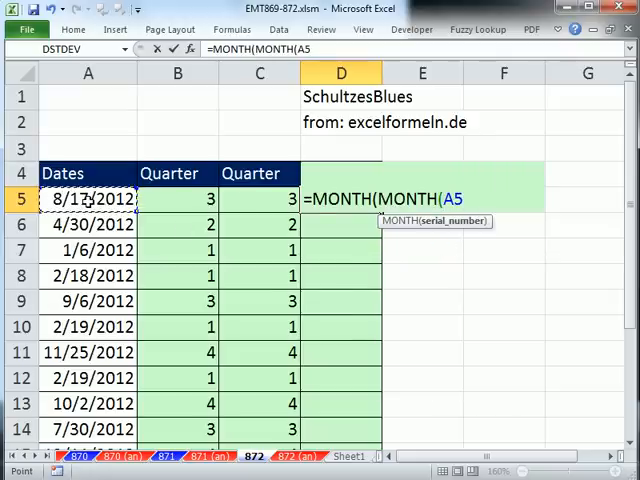
text()&)
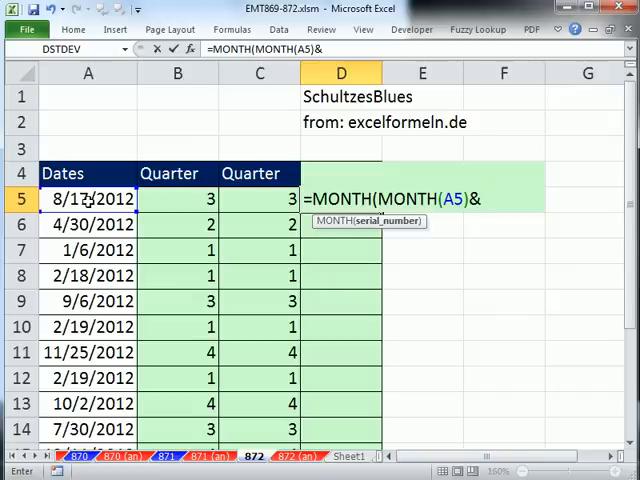
text(0))
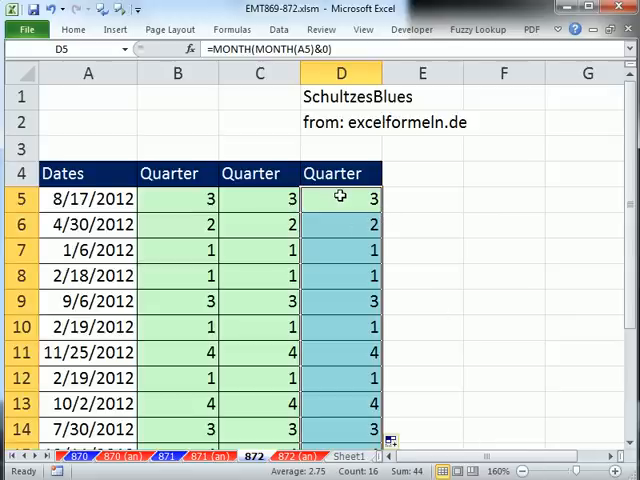
double_click(340, 198)
text(=-)
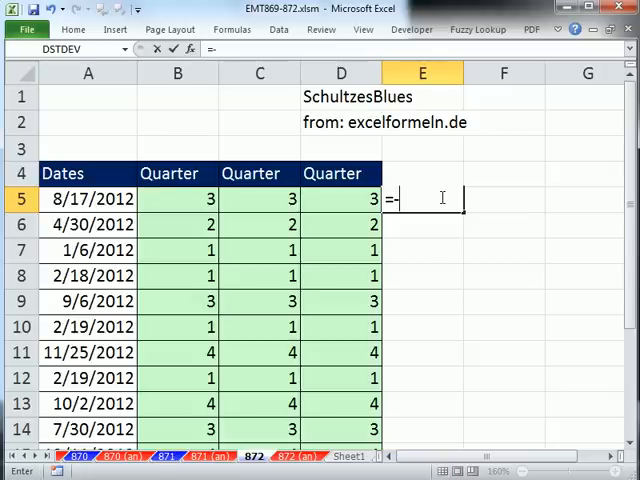
- Fill E5:E14 with =MONTH(A5) and F5:F14 with =E5&0, giving 80, 40, 10…
text(mon)
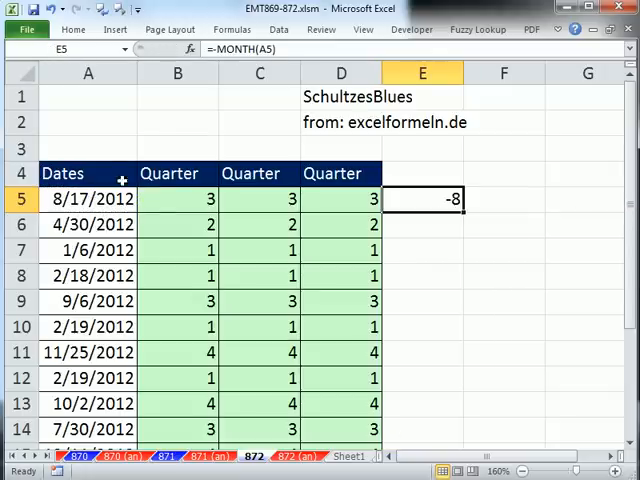
text(=-MONTH()
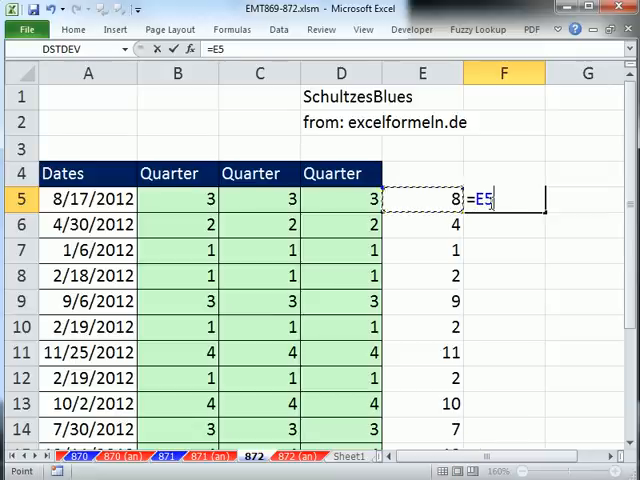
text(&0)
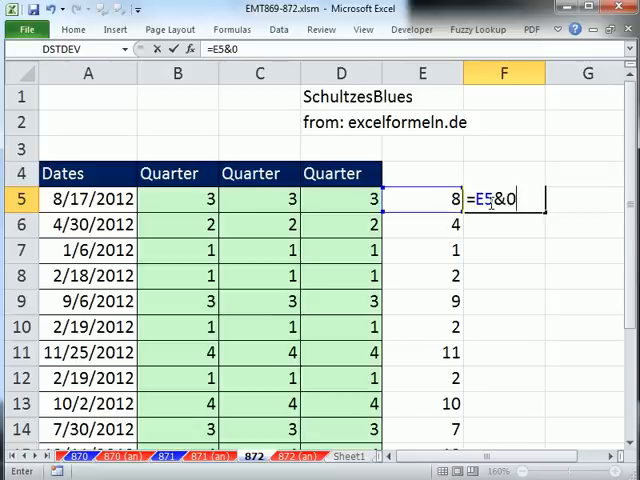
key(enter)
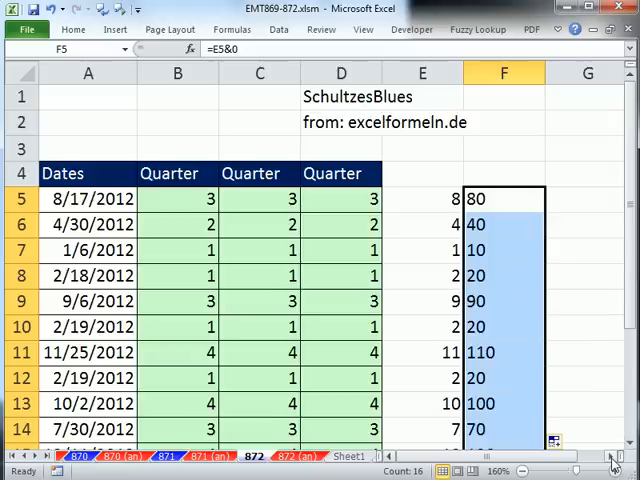
- Fill G5:G14 with =F5+0 to show dates like 3/20/1900, compared against D5's formula
scroll(right, 3)
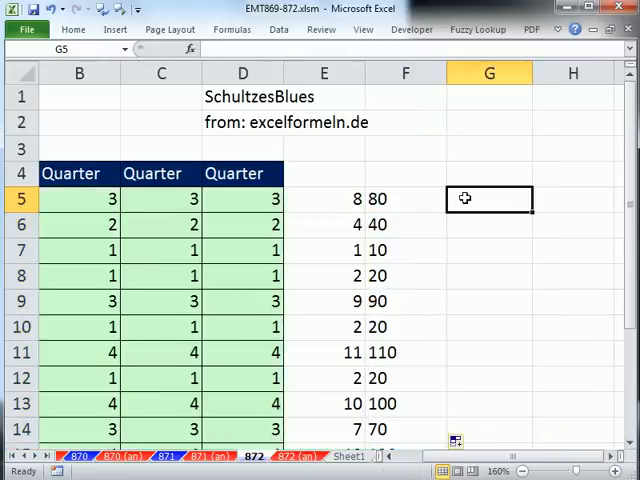
text(=F5)
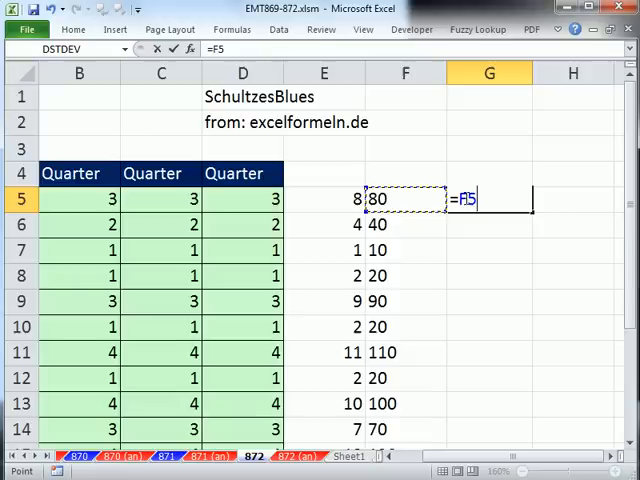
text(+0)
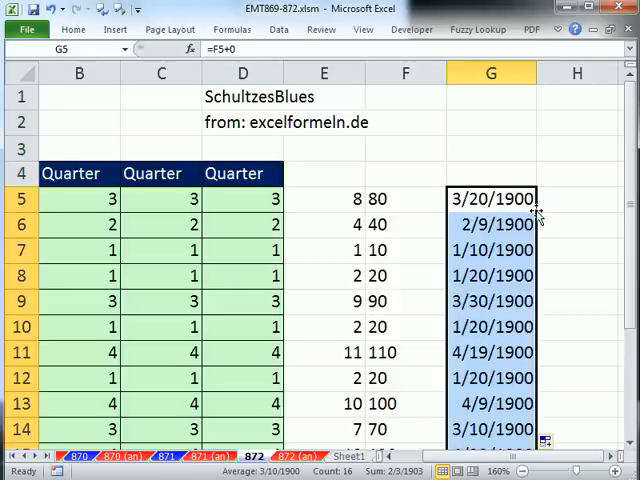
text(=MONTH(MONTH(A5)&0))
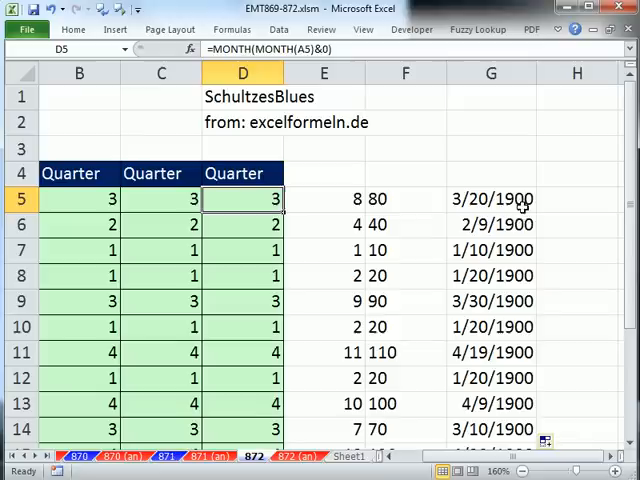
click(490, 198)
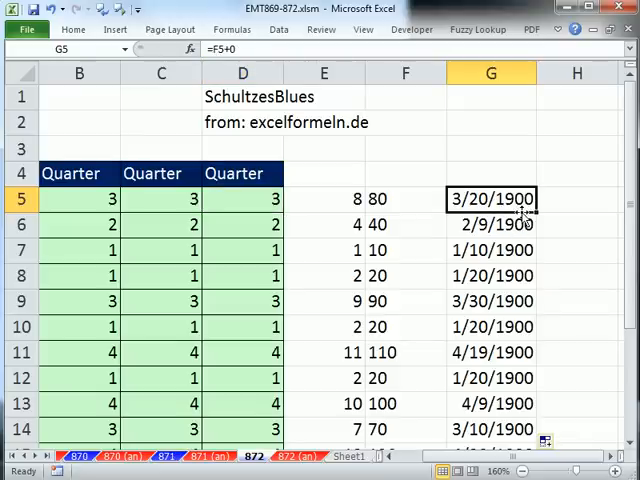
mouse_move(430, 210)
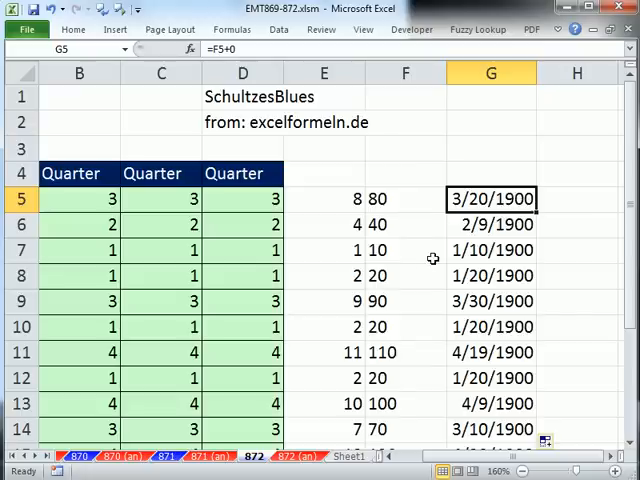
scroll(down, 3)
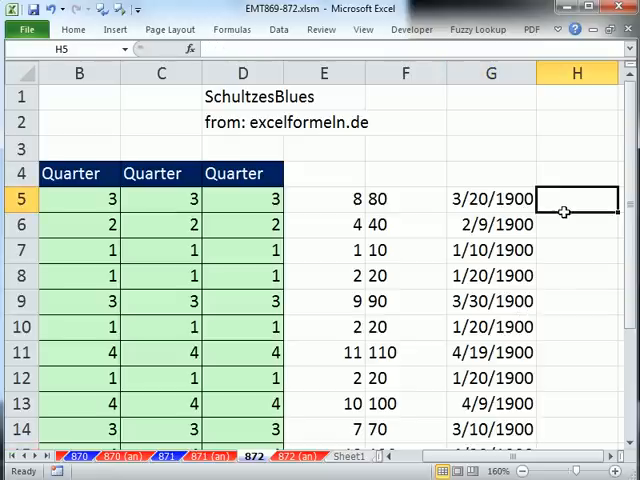
text(=m)
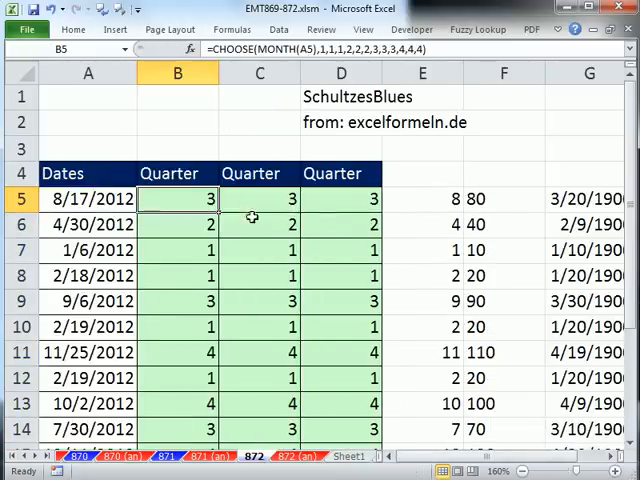
click(258, 198)
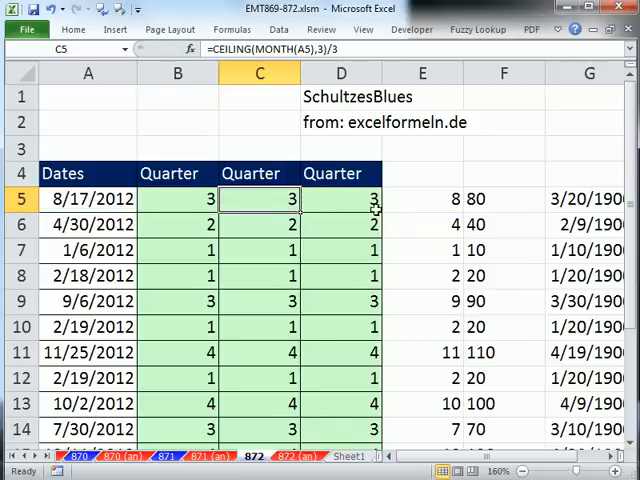
text(=MONTH(MONTH(A5)&0))
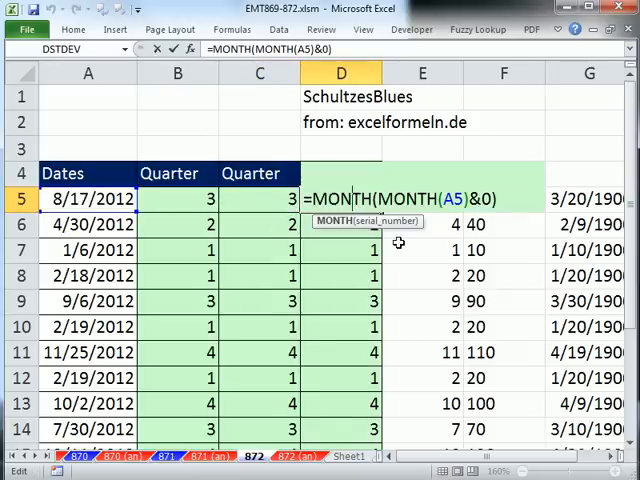